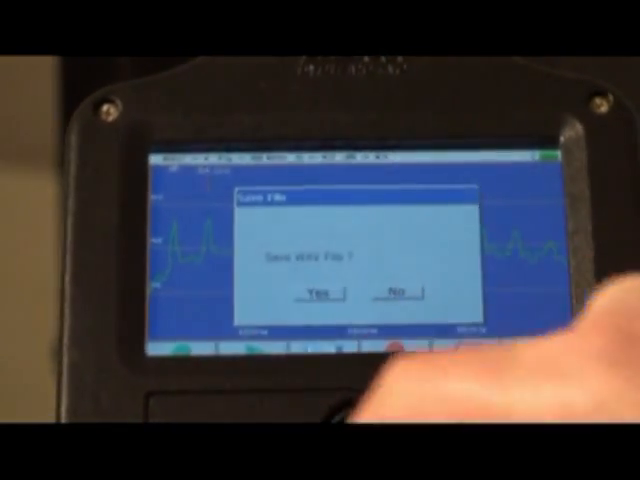
- Answer Yes to 'Save this File?' and accept the Save File details
click(314, 294)
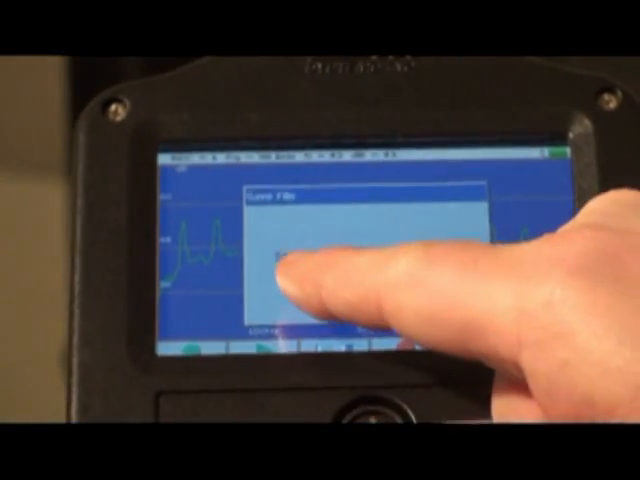
click(300, 264)
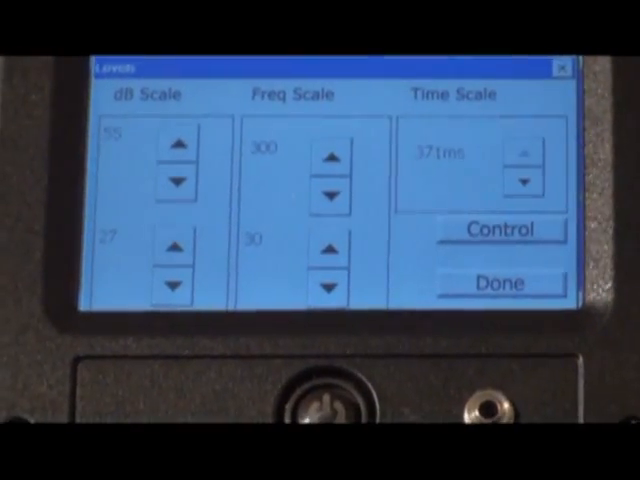
- Set the levels to 59–30 dB, 400–10 frequency and 200 ms, then go to Control
click(172, 144)
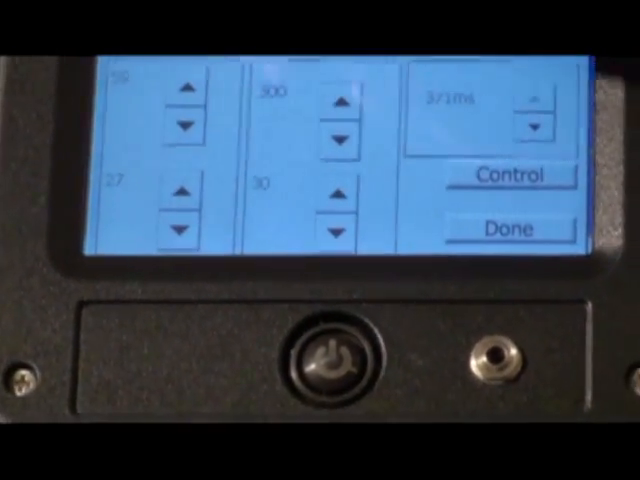
click(184, 208)
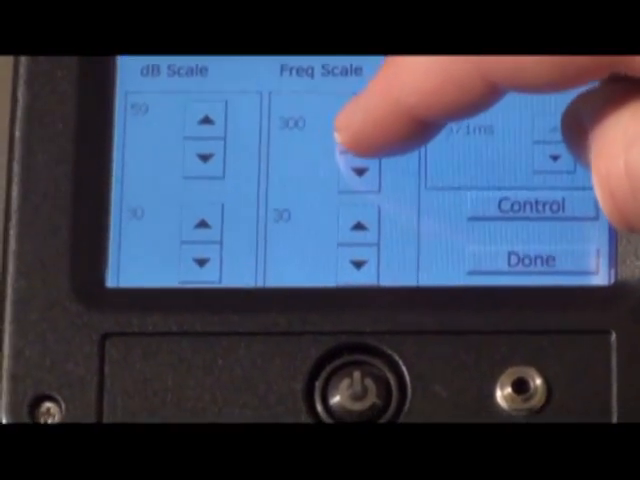
click(364, 122)
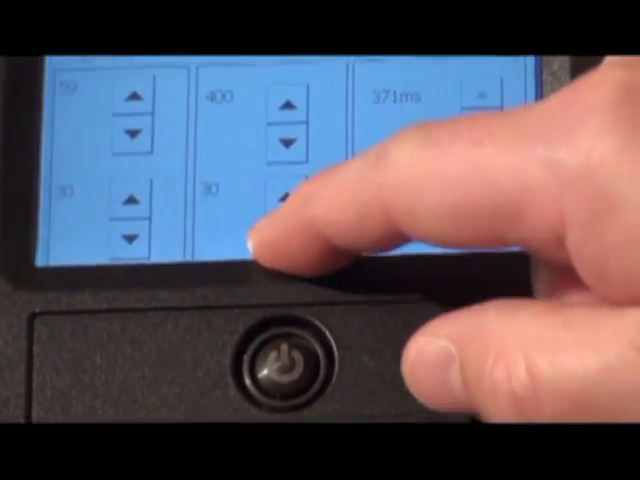
click(284, 190)
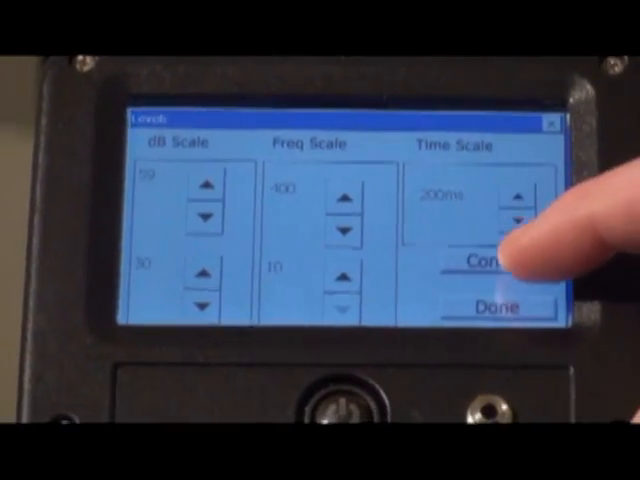
click(490, 264)
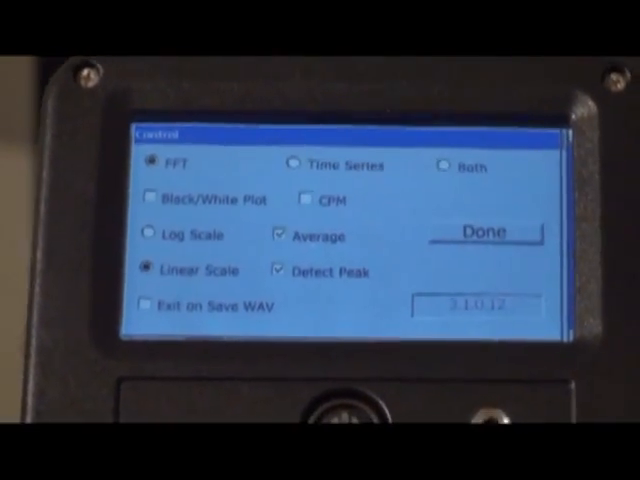